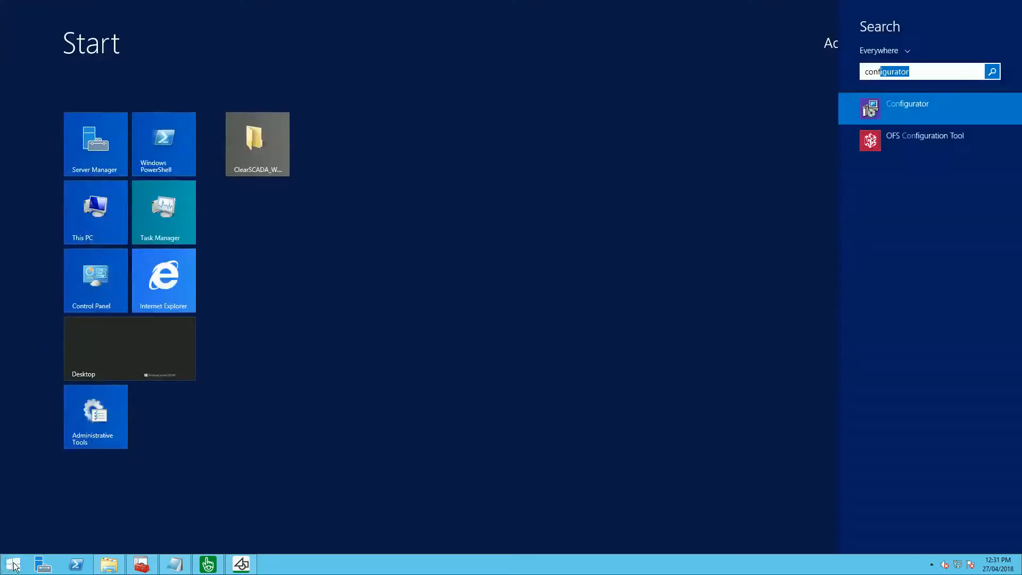
- Launch Citect SCADA Configurator from the Start screen search results
{"action": "left_click", "coordinate": [906, 107]}
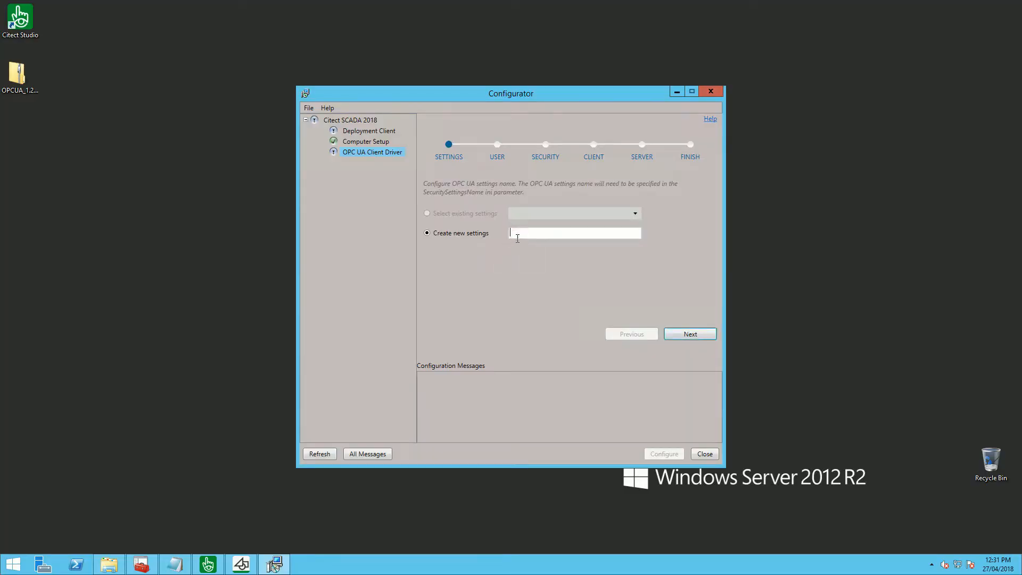
- Create settings named OPCUA_Conf and enter credentials for user Tester2
{"action": "type", "text": "OPCUA_Conf"}
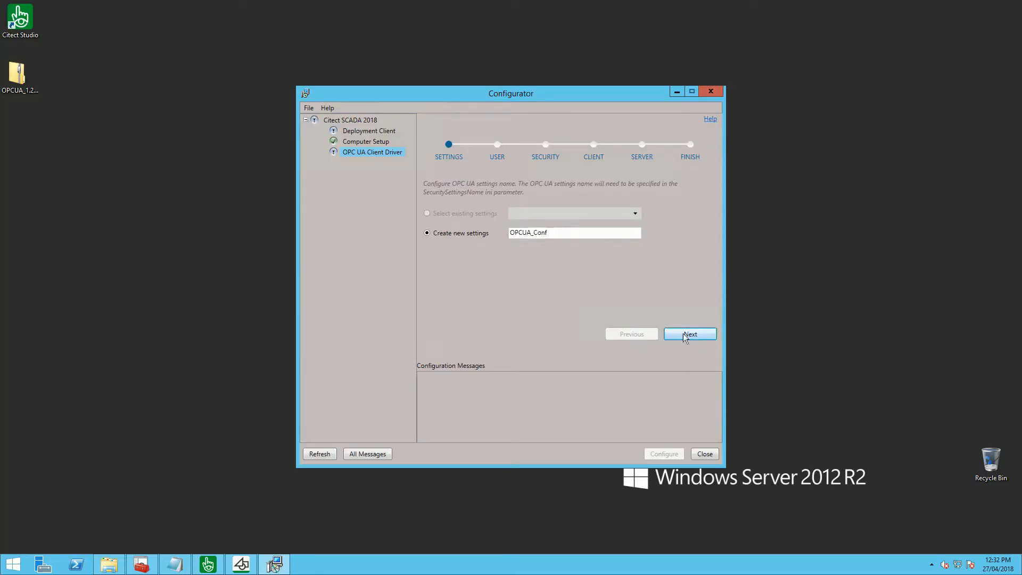
{"action": "left_click", "coordinate": [690, 333]}
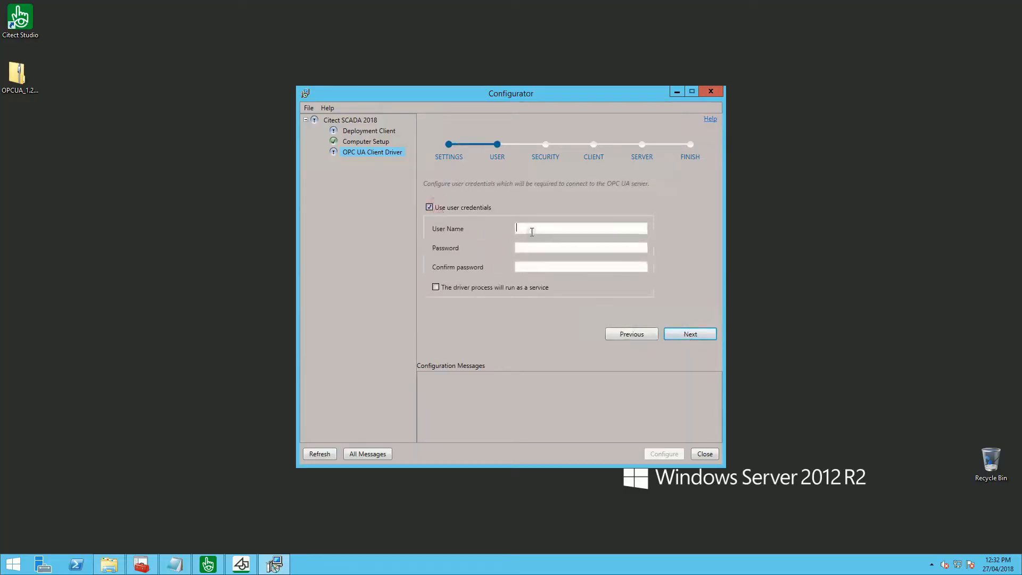
{"action": "type", "text": "Tester2"}
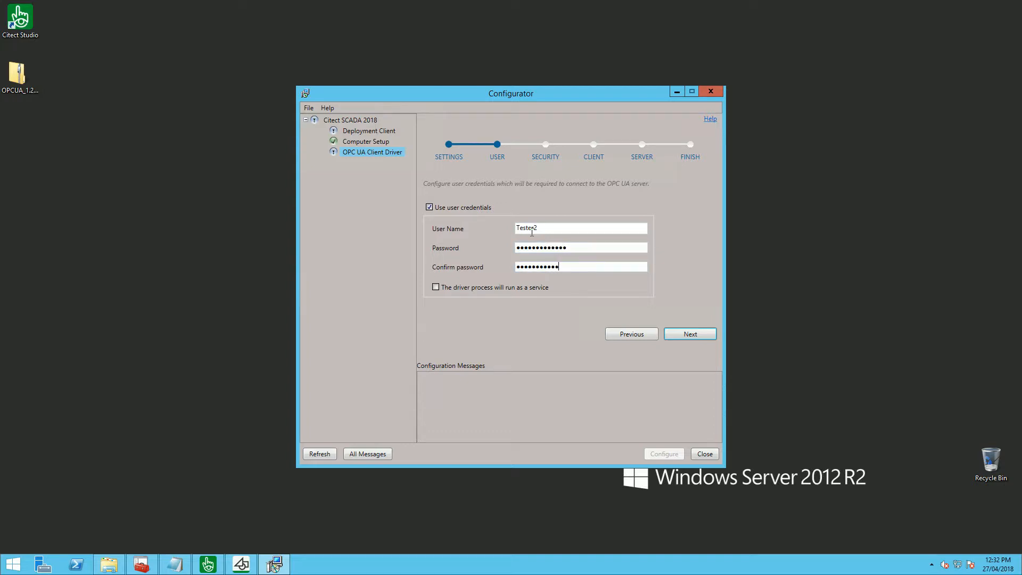
{"action": "left_click", "coordinate": [689, 333]}
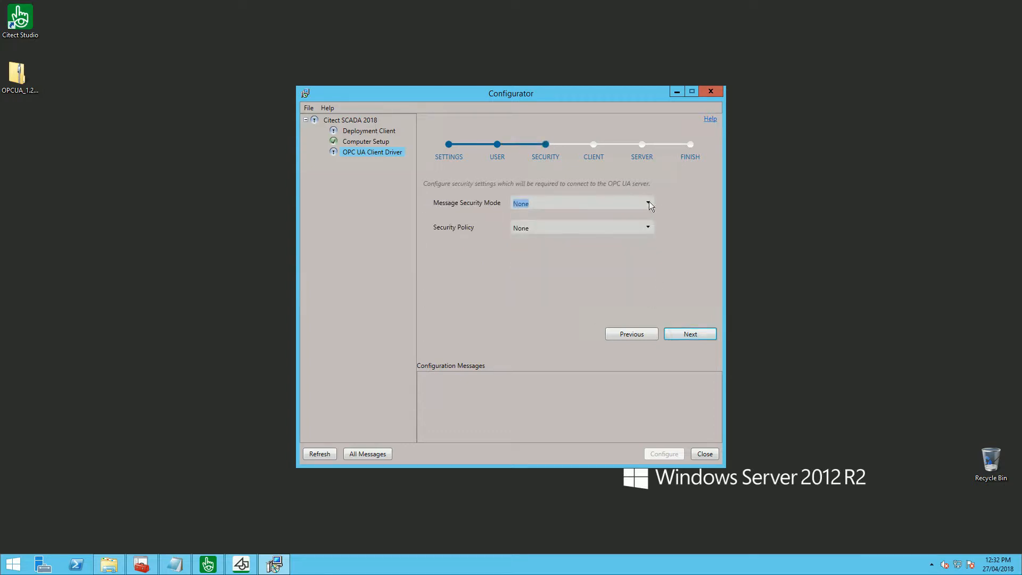
- Use Sign message security mode with the Basic256 security policy
{"action": "left_click", "coordinate": [582, 203]}
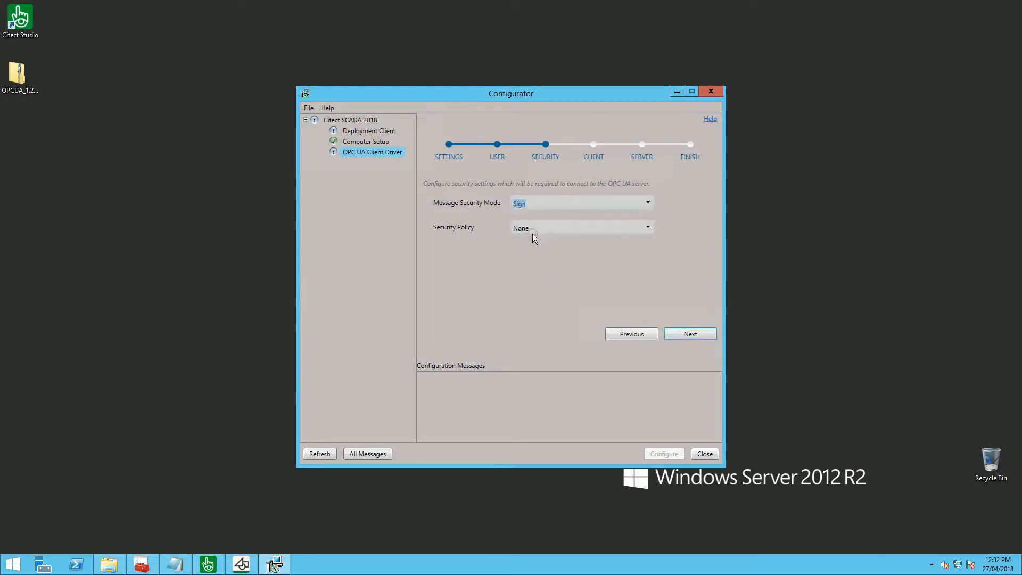
{"action": "left_click", "coordinate": [578, 226]}
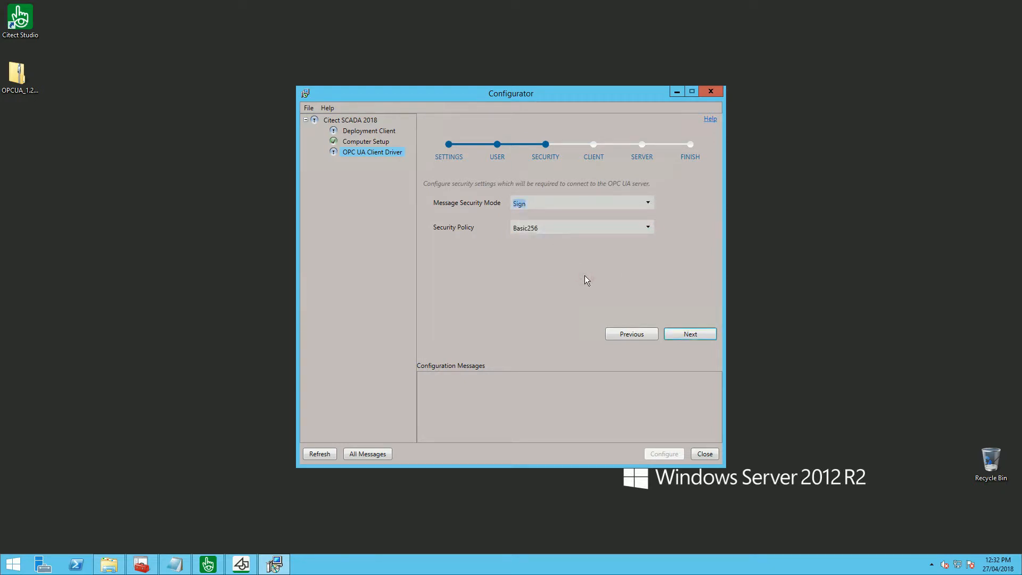
{"action": "left_click", "coordinate": [688, 334]}
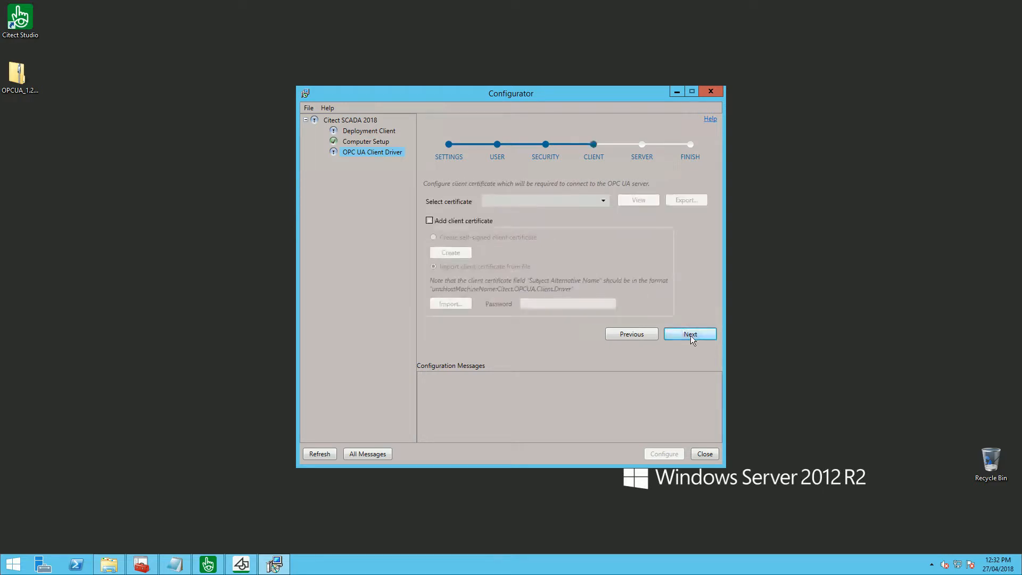
{"action": "mouse_move", "coordinate": [597, 388]}
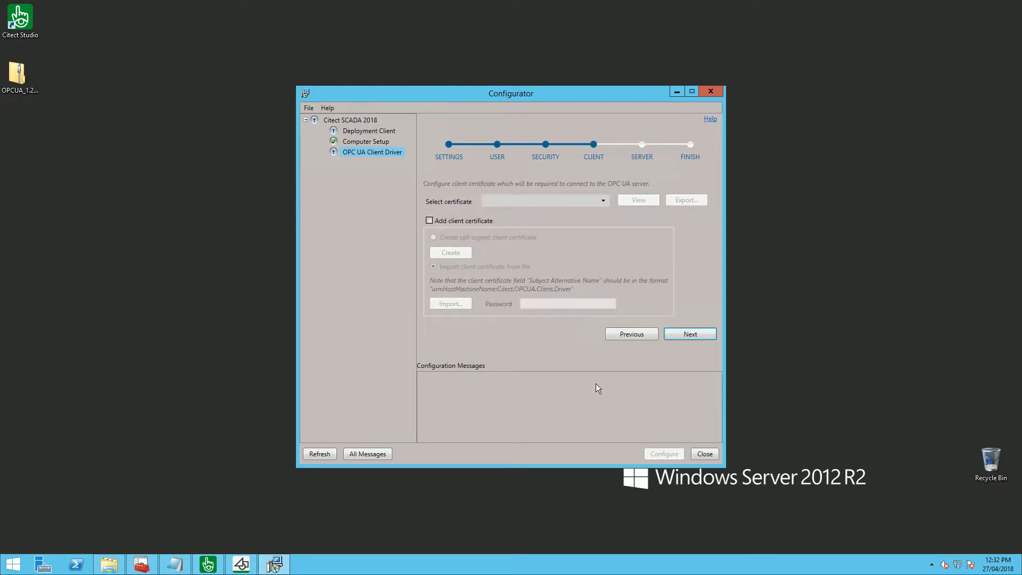
- Add a client certificate imported from file with its password
{"action": "left_click", "coordinate": [430, 220]}
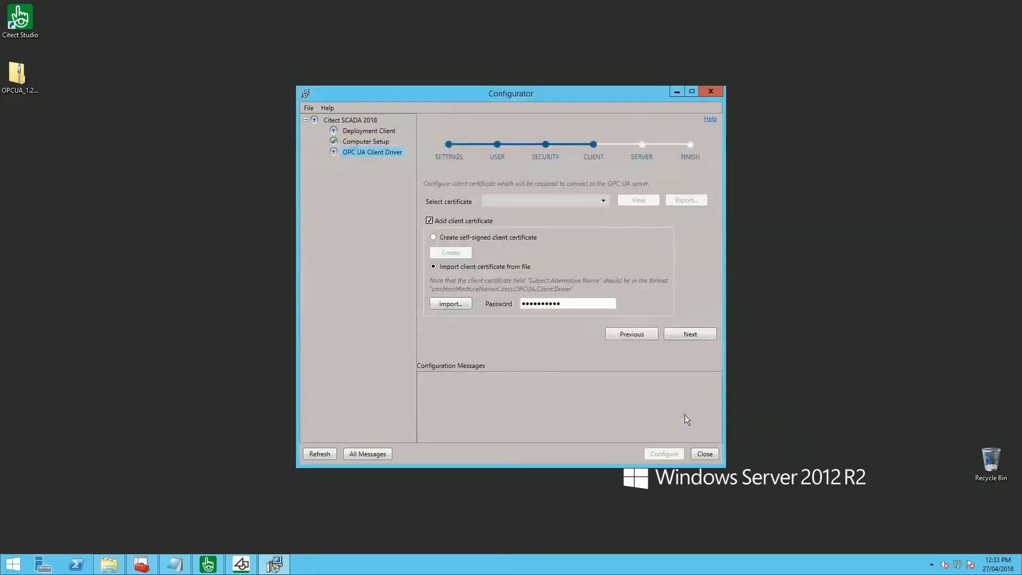
{"action": "left_click", "coordinate": [689, 334]}
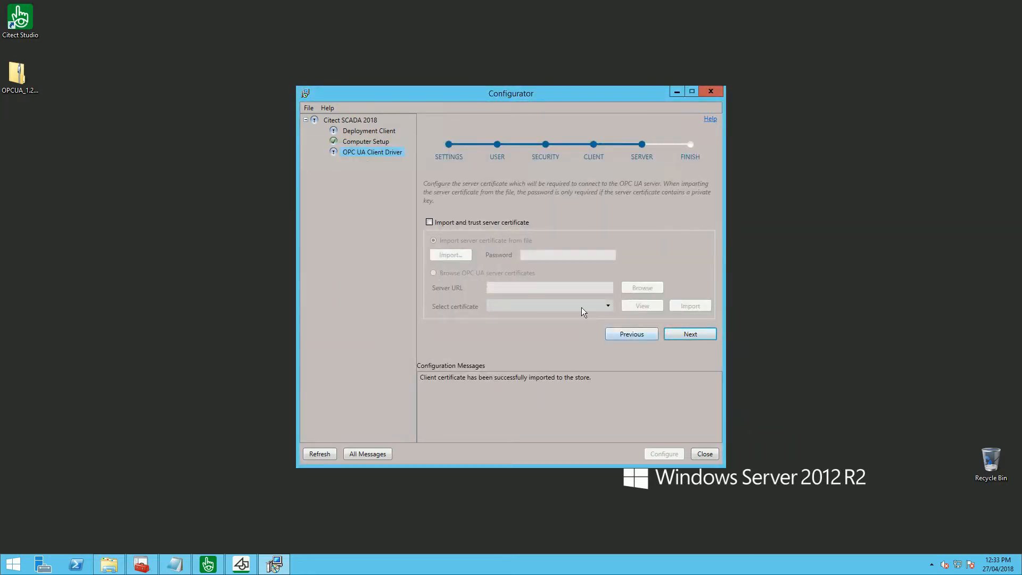
- Import and trust the server certificate, then run Configure on the Finish page
{"action": "left_click", "coordinate": [430, 223]}
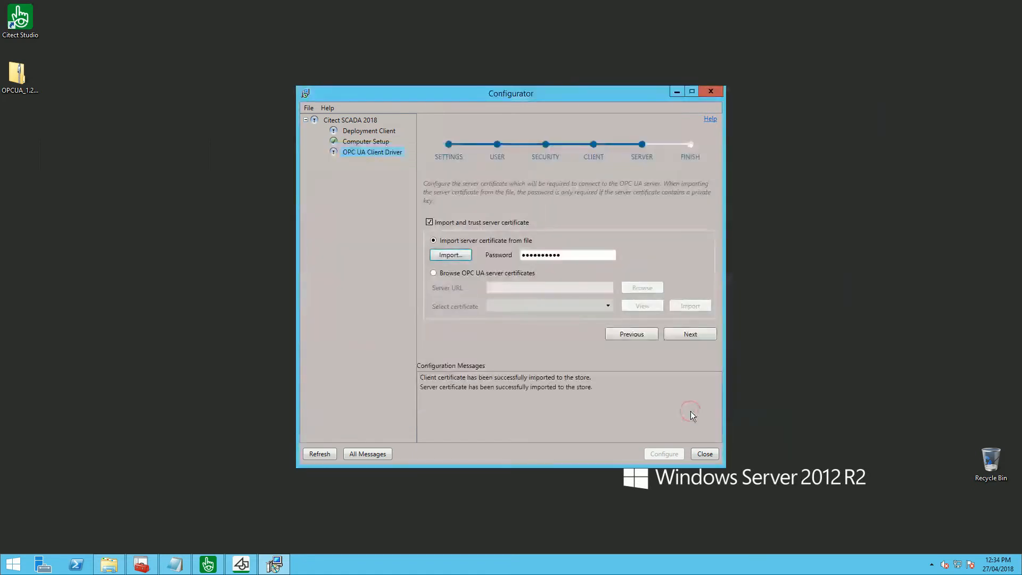
{"action": "left_click", "coordinate": [689, 334]}
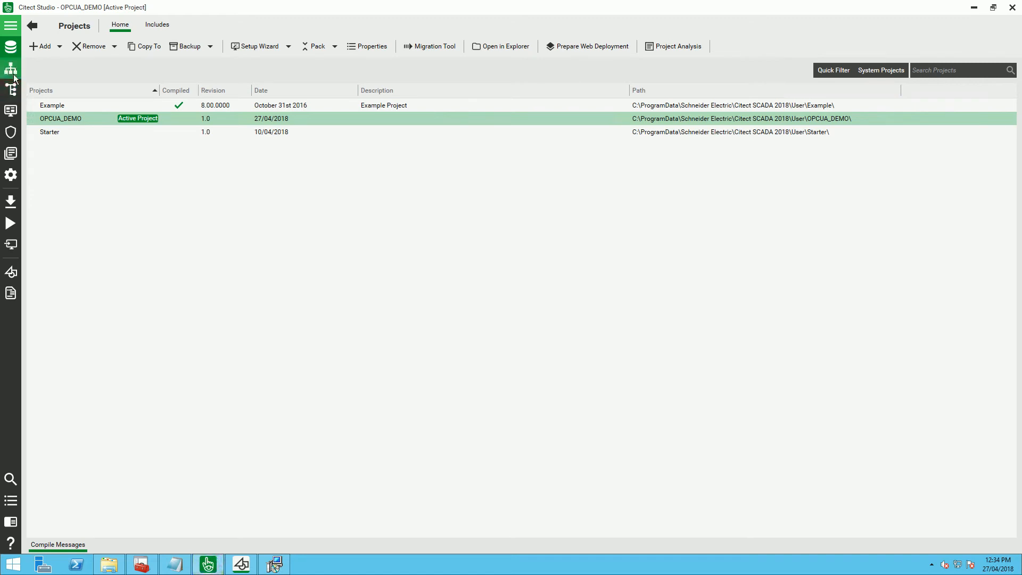
{"action": "left_click", "coordinate": [10, 69]}
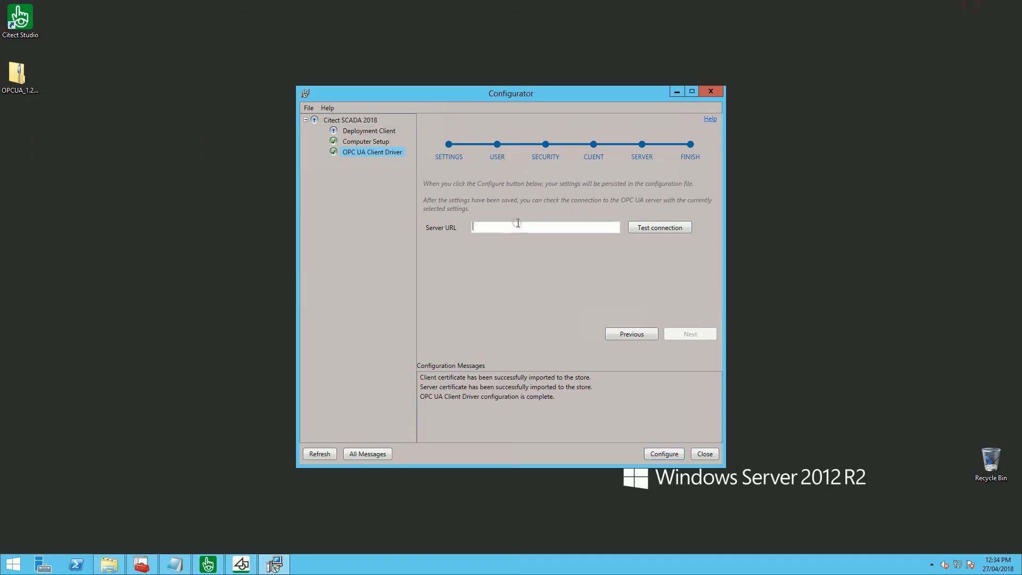
- Test the connection to server URL opc.tcp://10.176.16.165:4840
{"action": "type", "text": "opc.tcp://10.176.16.165:4840"}
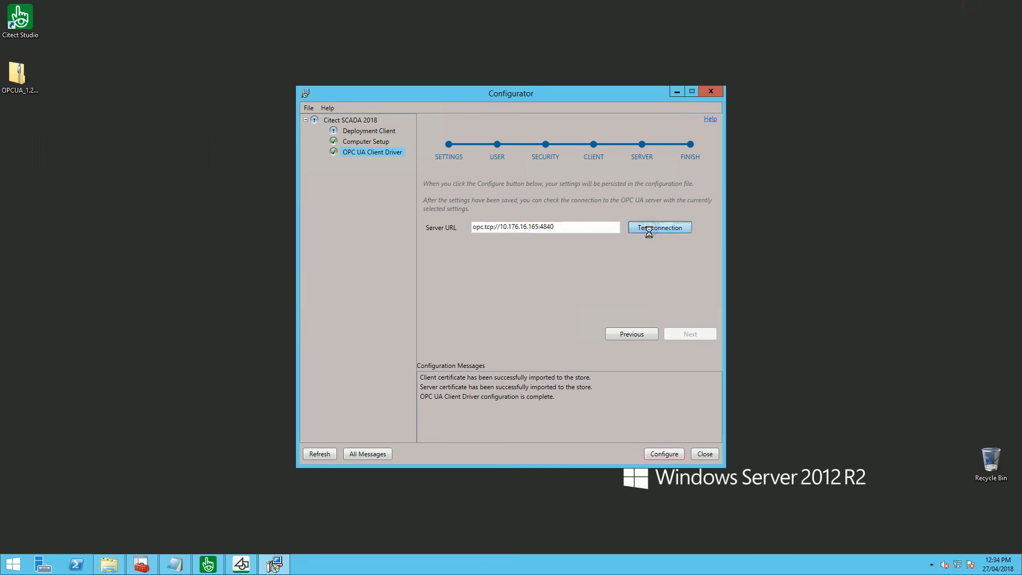
{"action": "left_click", "coordinate": [659, 226]}
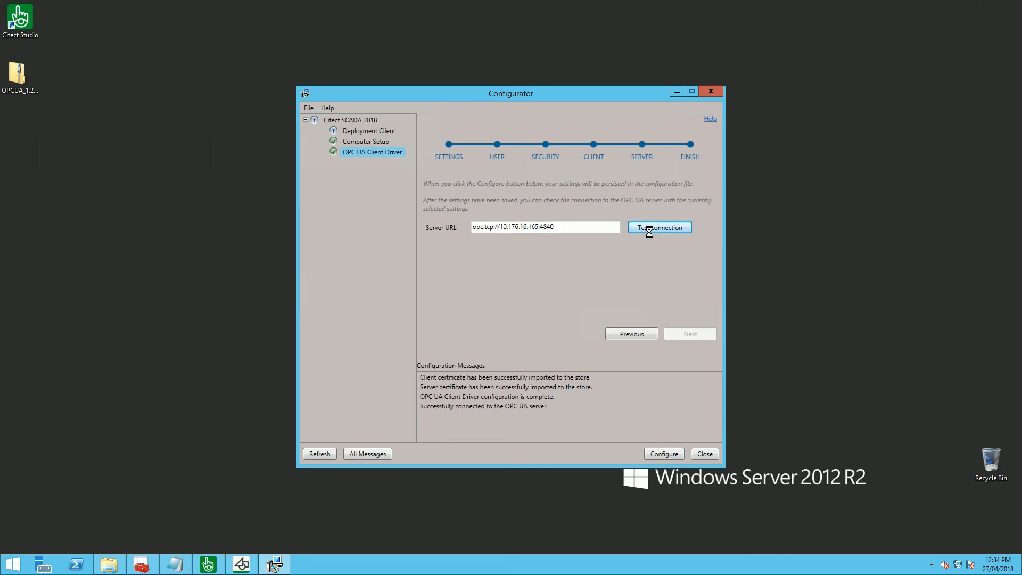